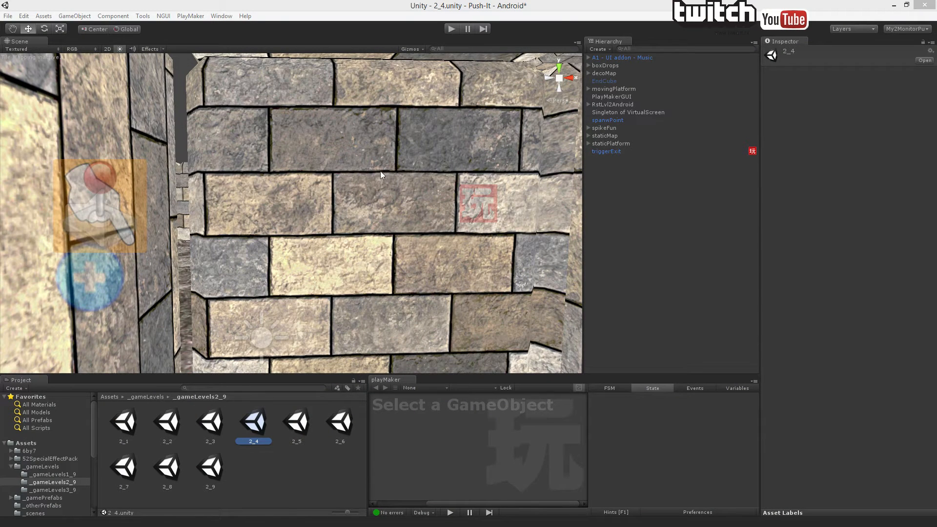
pyautogui.moveTo(385, 176)
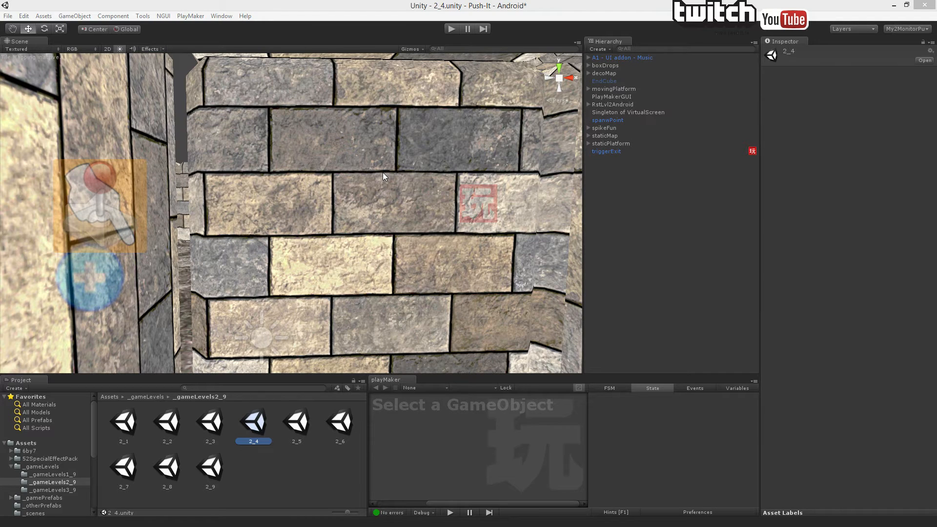
pyautogui.moveTo(117, 251)
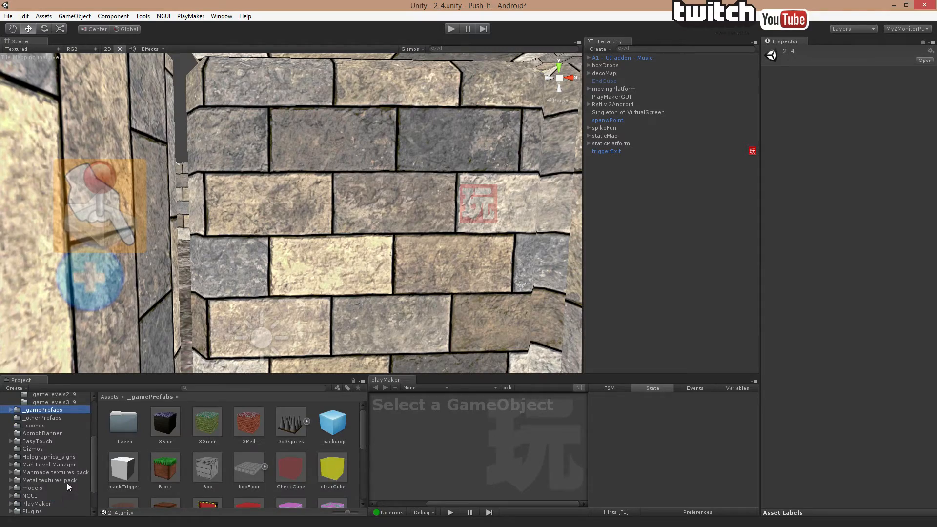
# Open the Mad Level Manager asset folder in the Project panel
pyautogui.click(49, 464)
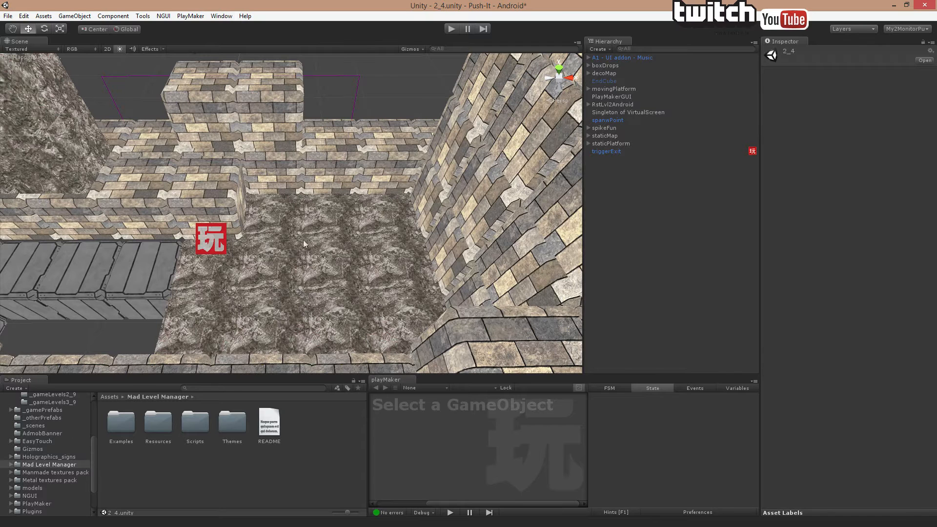
# Select the red EndCube trigger in the level's end room
pyautogui.click(604, 80)
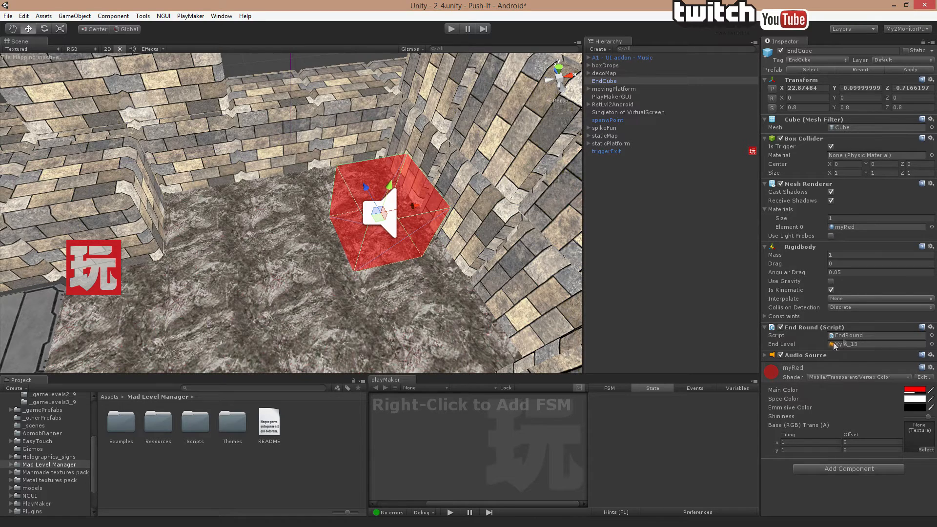
pyautogui.moveTo(851, 350)
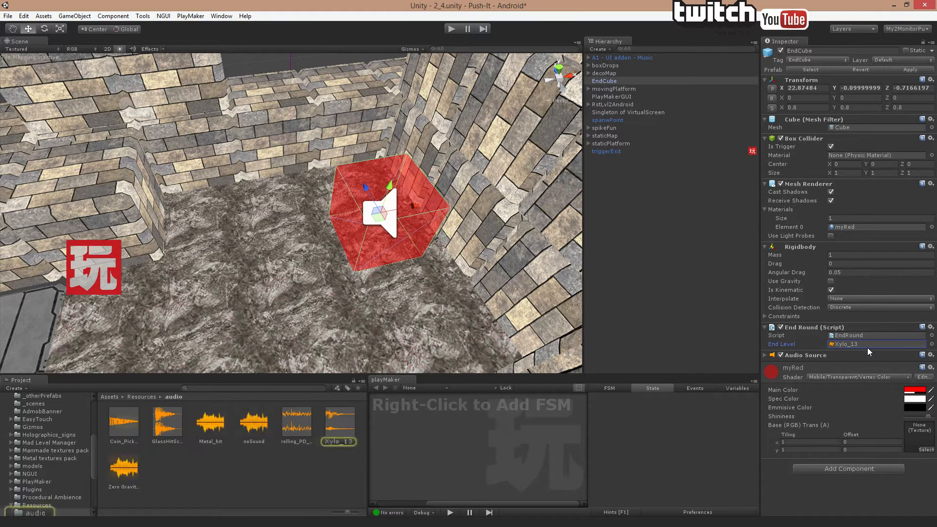
# Inspect the Xylo_13 clip, then preview EndRound's code from the scripts folder
pyautogui.click(339, 421)
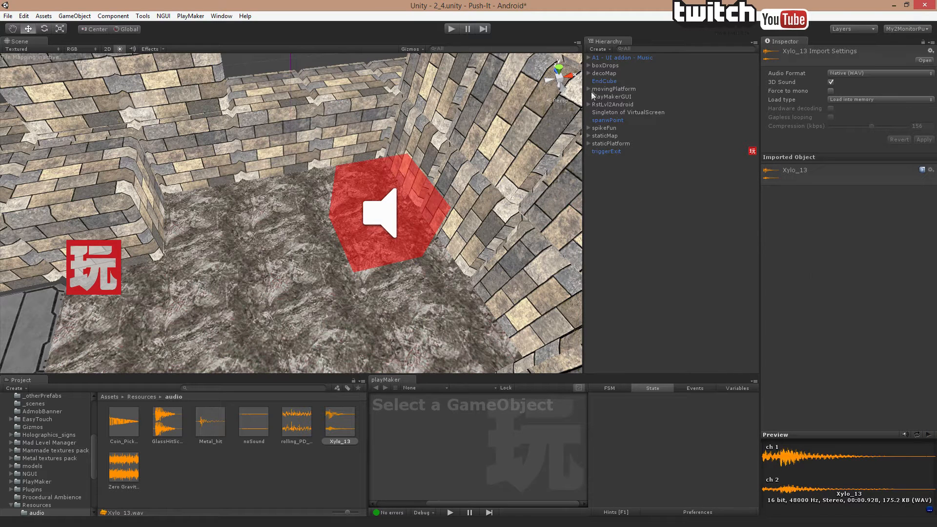
pyautogui.click(604, 81)
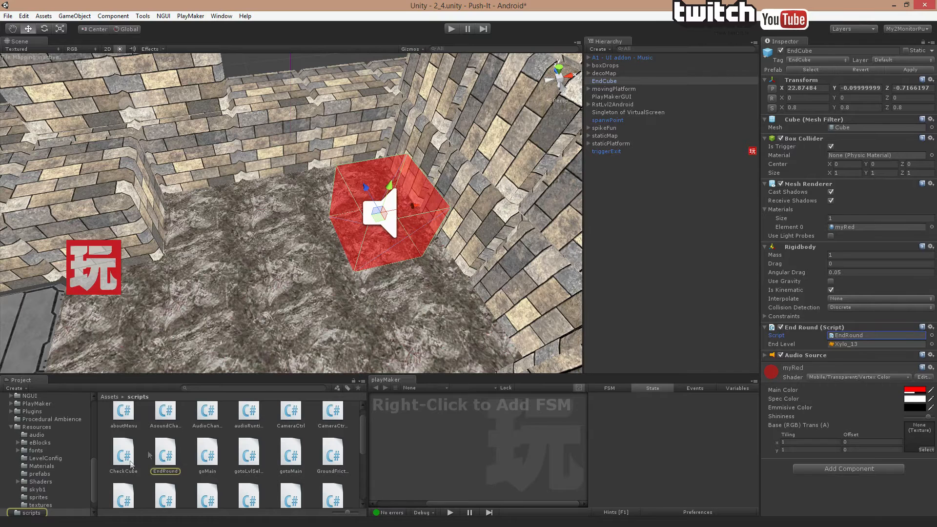
pyautogui.click(165, 452)
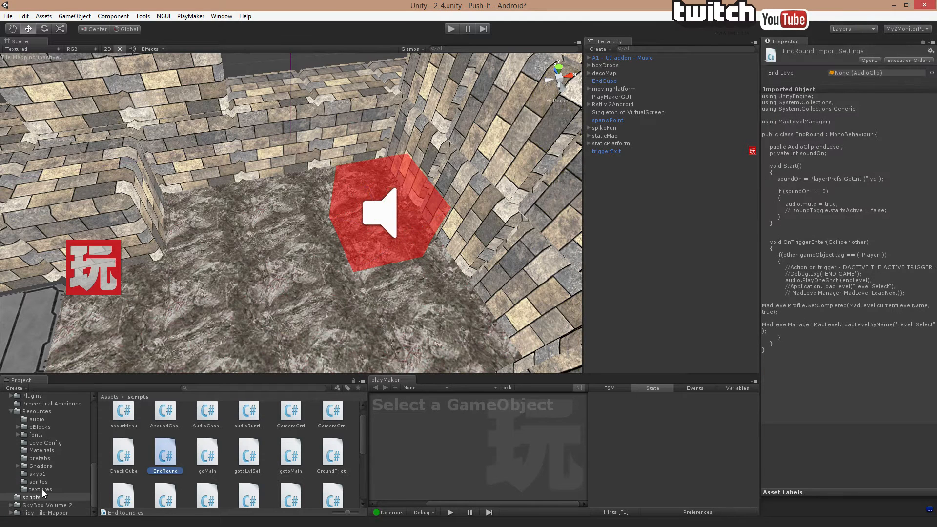
pyautogui.click(28, 498)
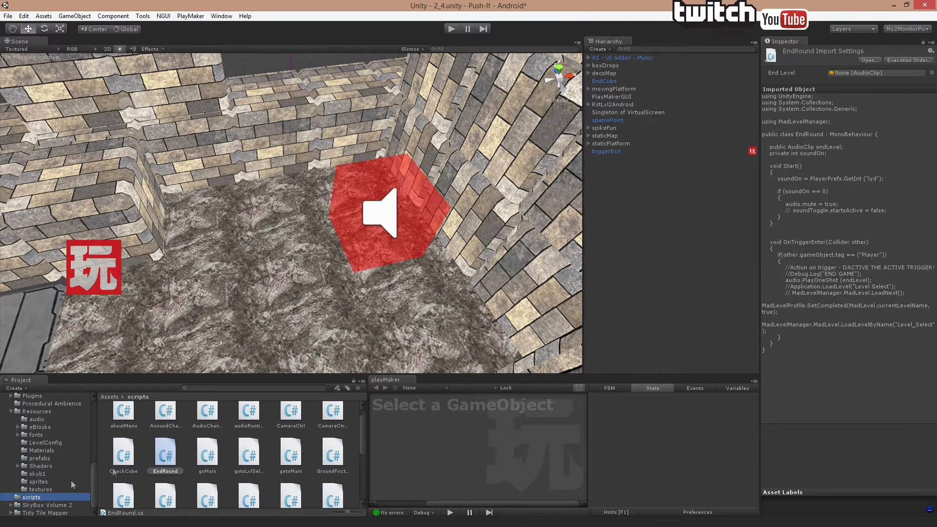
pyautogui.scroll(-3)
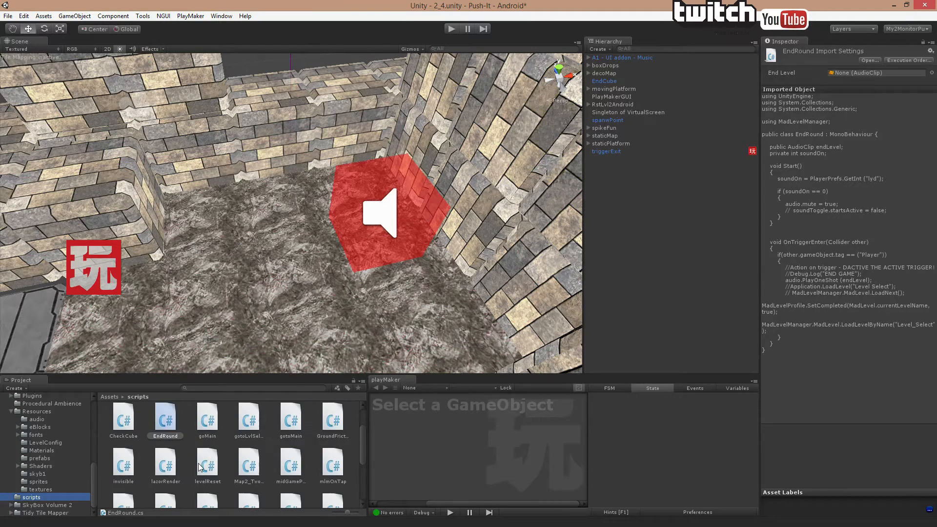
pyautogui.click(166, 422)
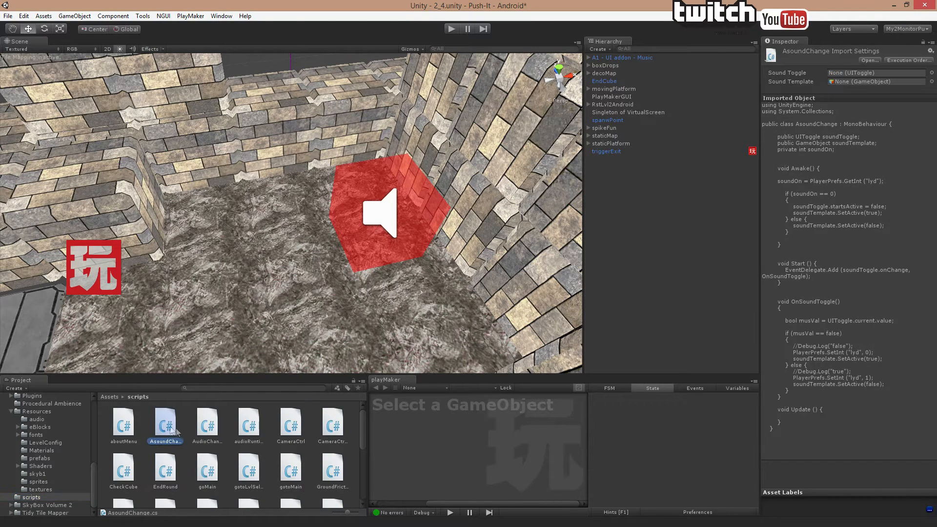
pyautogui.click(207, 423)
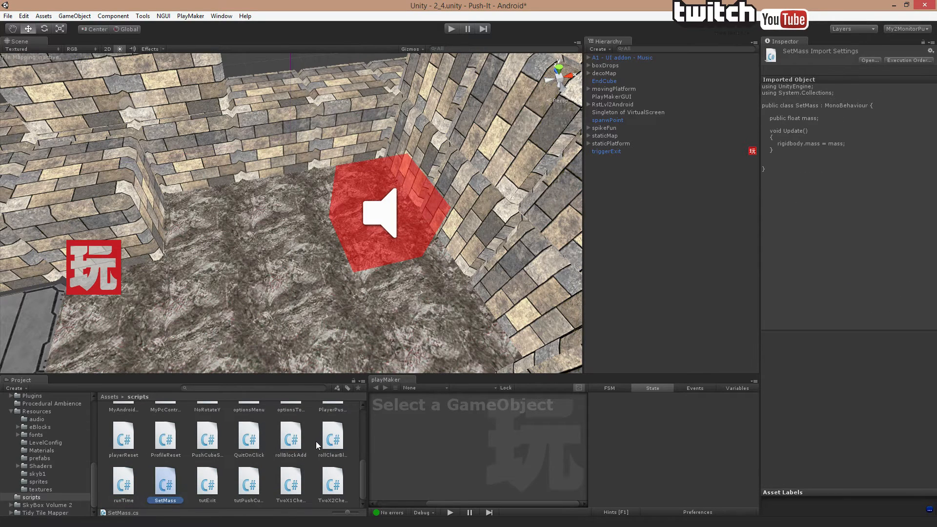
pyautogui.click(334, 486)
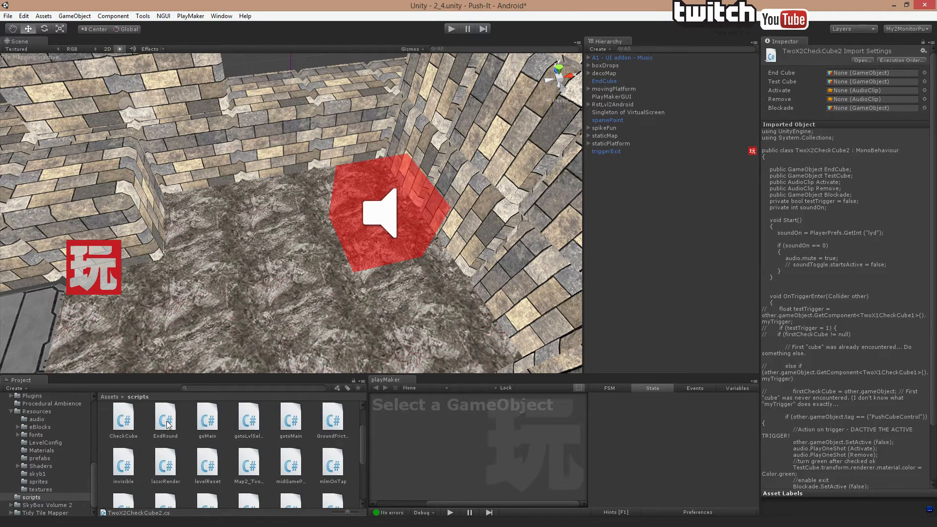
pyautogui.click(166, 419)
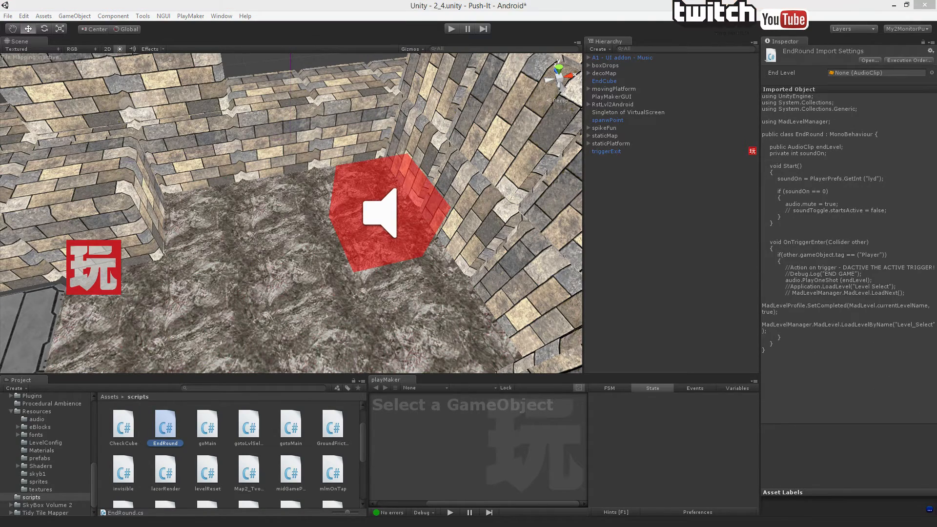
# Open EndRound.cs in MonoDevelop and reselect the EndCube to show its components
pyautogui.doubleClick(165, 422)
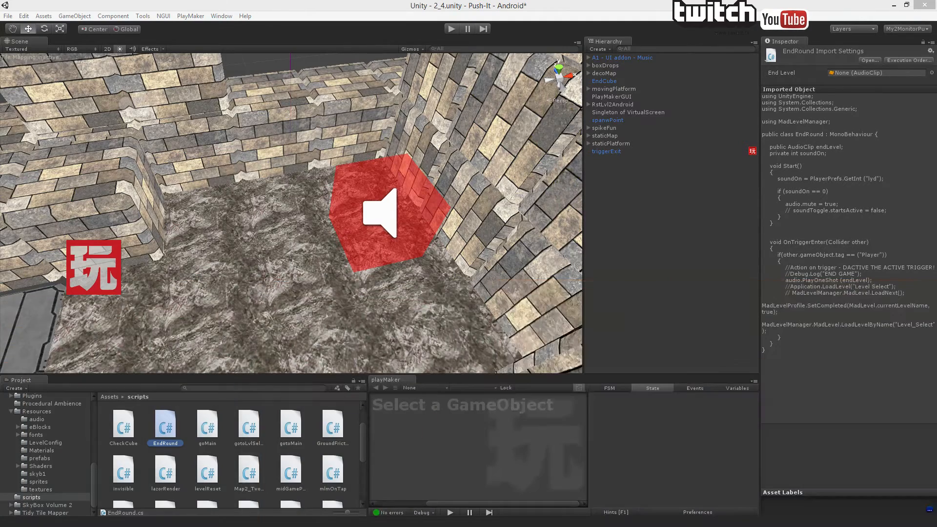
pyautogui.click(603, 81)
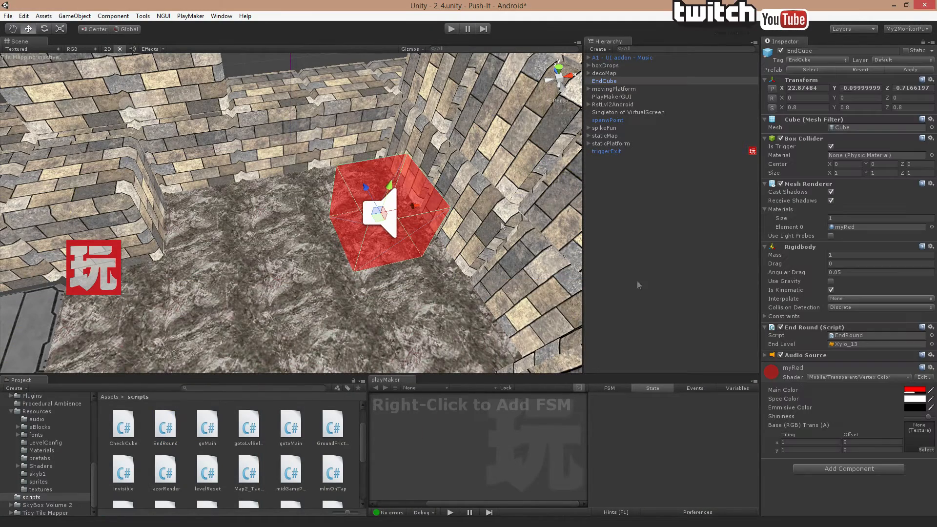
pyautogui.moveTo(802, 160)
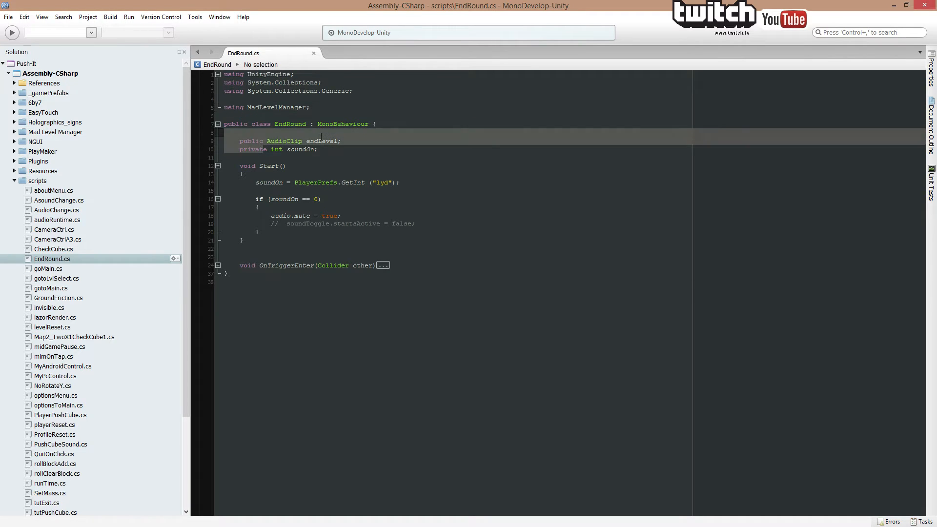
# Unfold OnTriggerEnter in EndRound.cs to show the Player-tag check
pyautogui.click(299, 149)
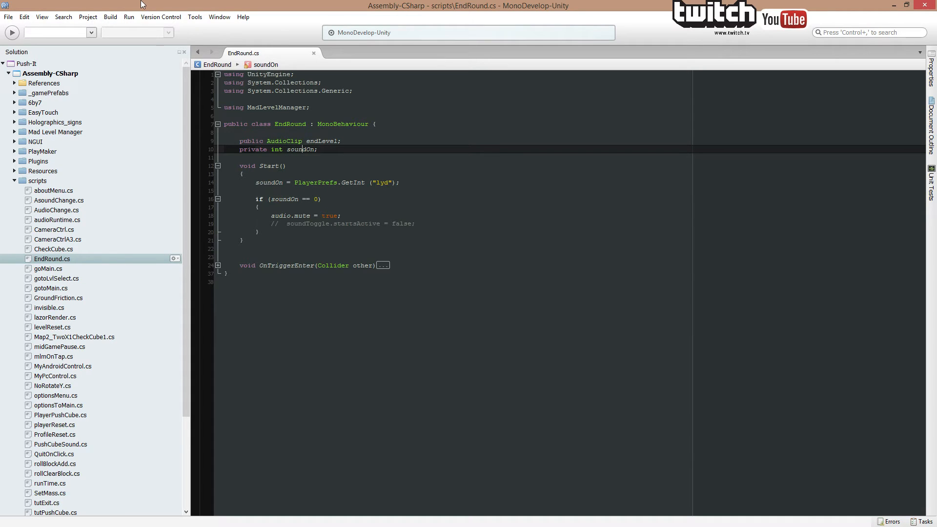
pyautogui.moveTo(168, 18)
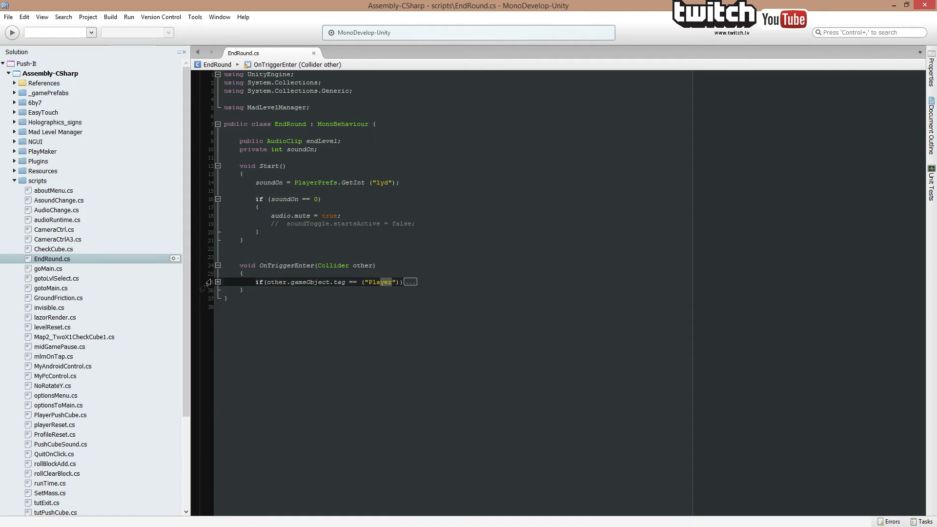
# Expand the Player-tag block and highlight its SetCompleted and Level_Select load calls
pyautogui.click(217, 282)
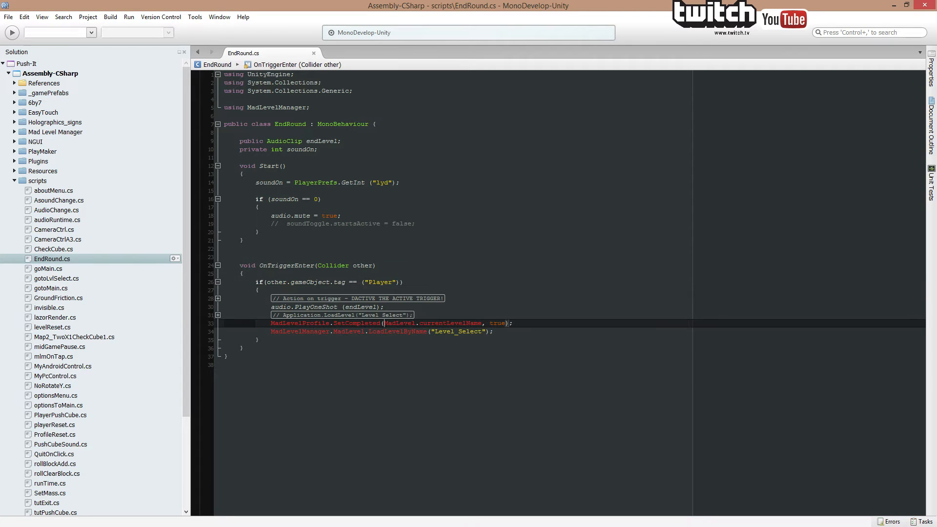
pyautogui.doubleClick(393, 323)
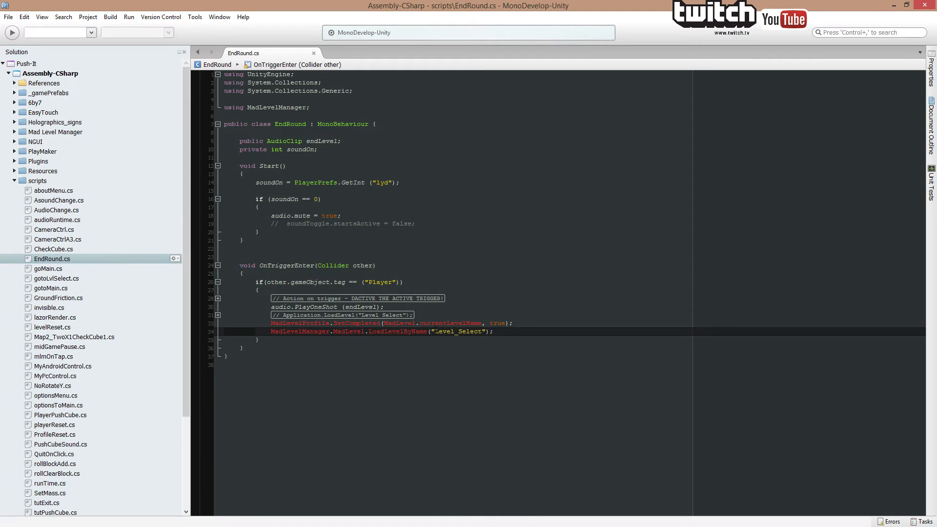
pyautogui.doubleClick(458, 331)
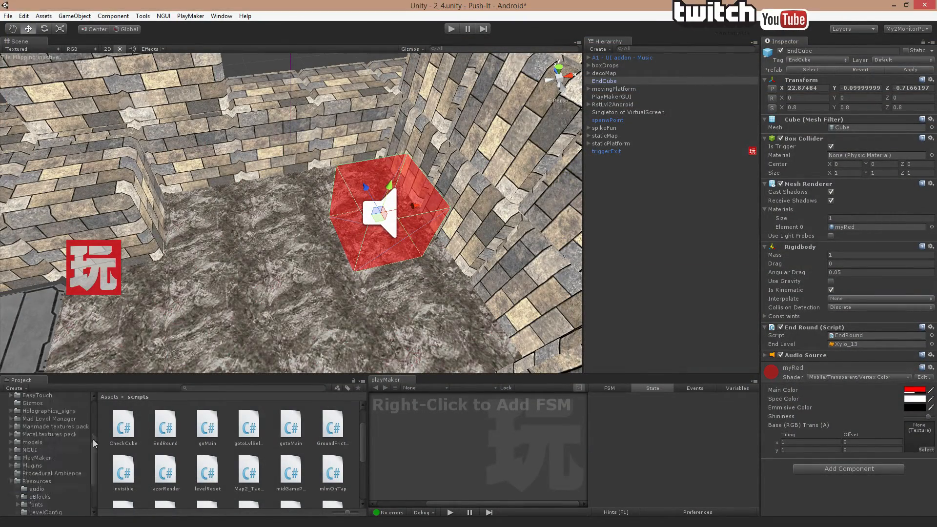
# Review the EndCube's End Round (Script) component, then return to MonoDevelop
pyautogui.click(42, 480)
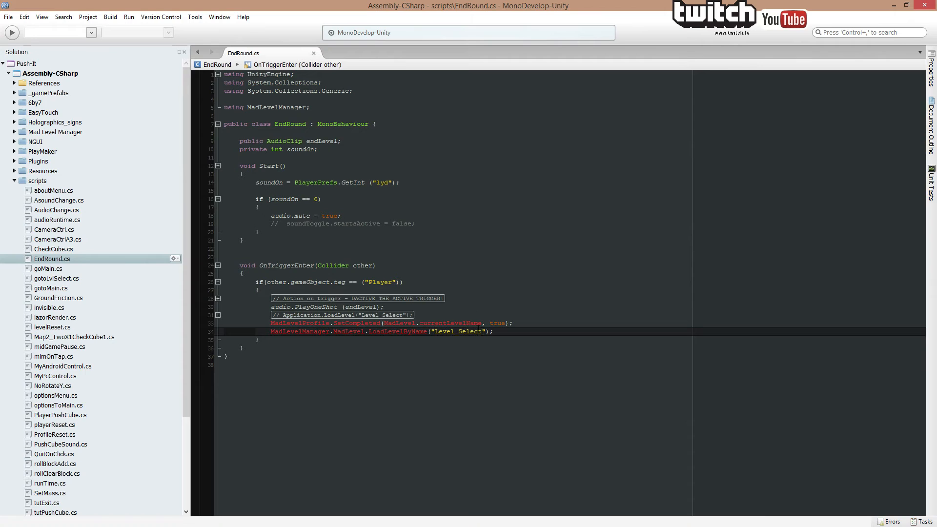
# Change the LoadLevelByName scene name to 2_, then back to Level_Select
pyautogui.doubleClick(457, 331)
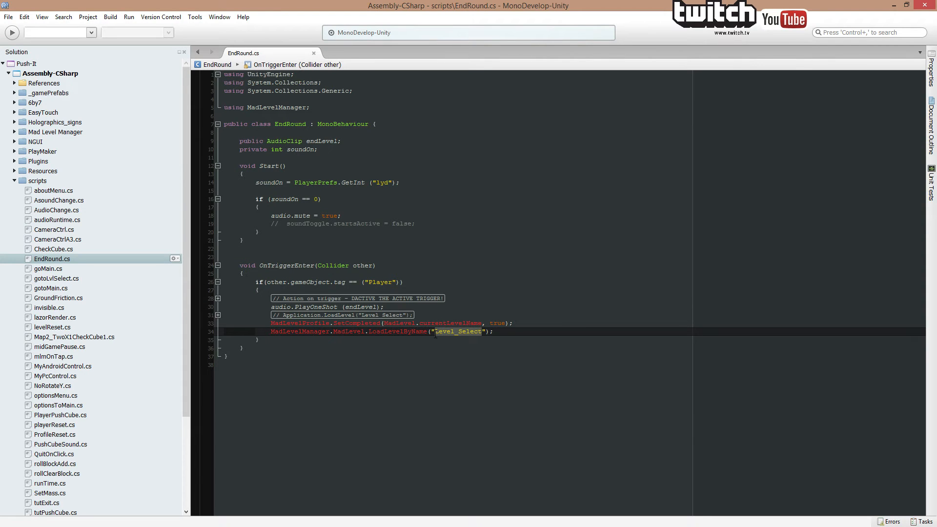
pyautogui.write('2_')
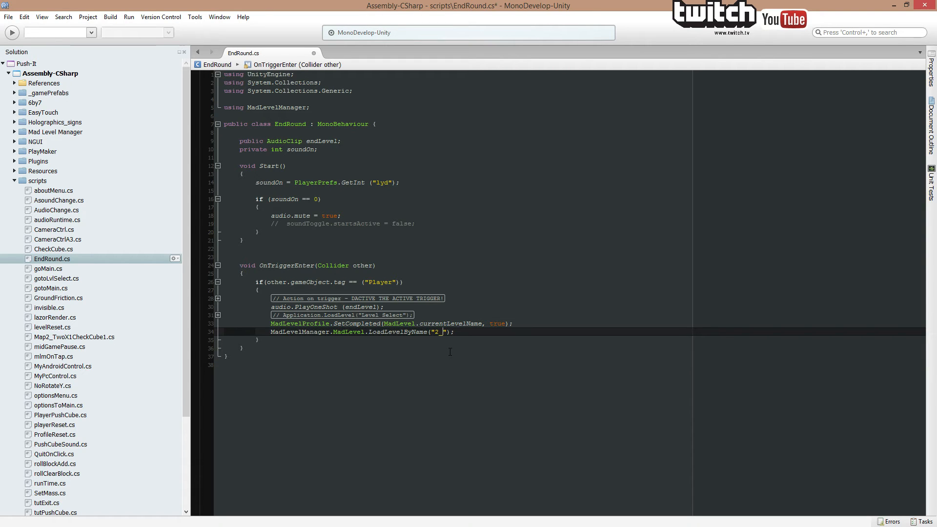
pyautogui.write('Level_Select')
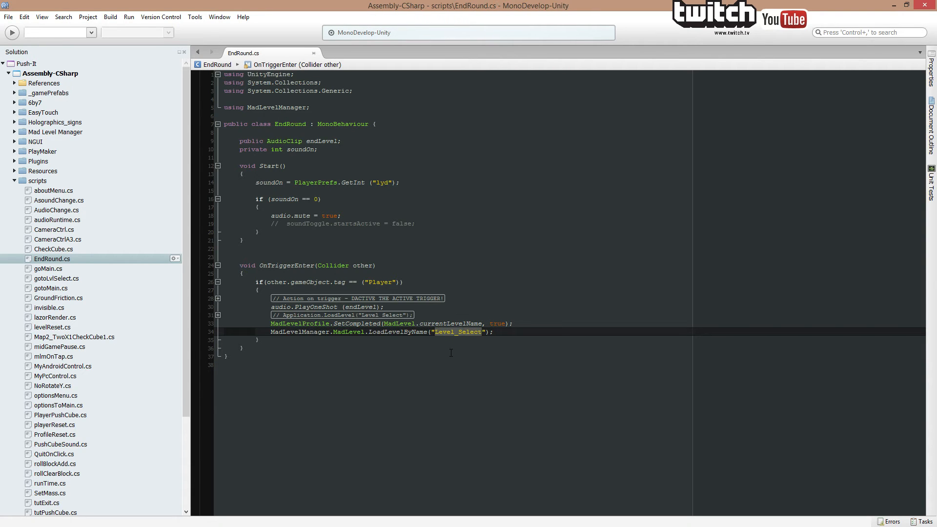
pyautogui.click(450, 352)
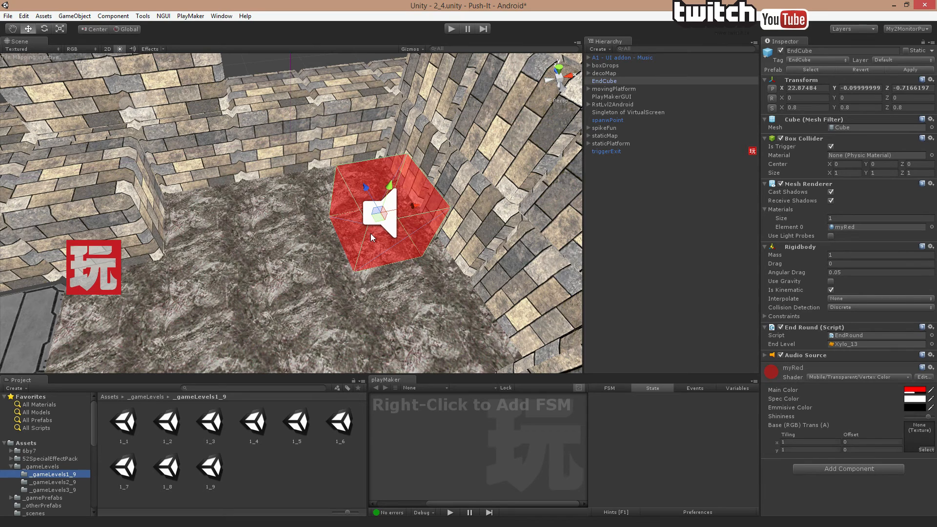
pyautogui.moveTo(376, 232)
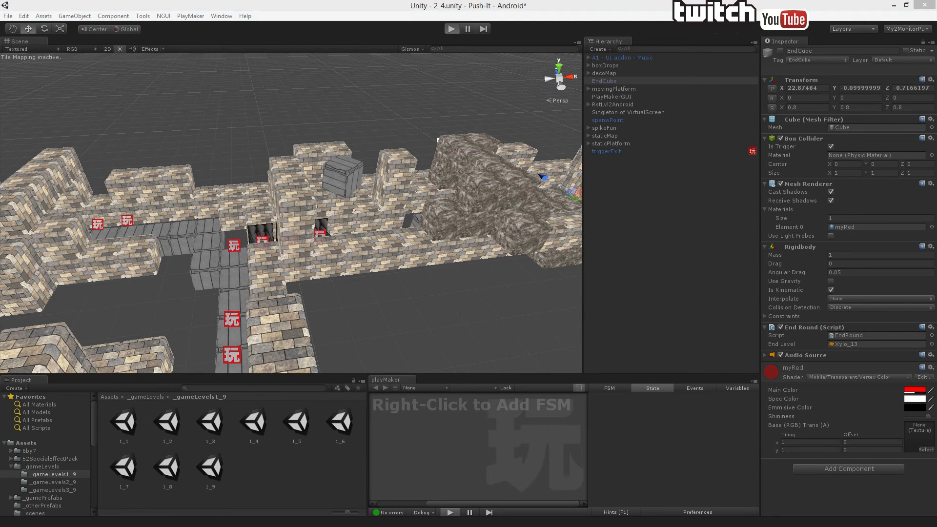
# Playtest the level in Play mode from the Game view
pyautogui.click(459, 28)
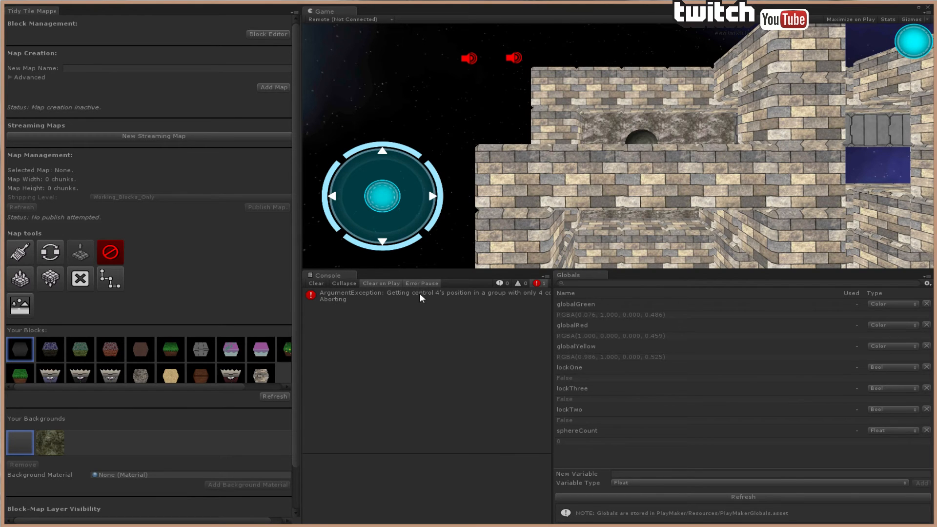
pyautogui.click(420, 295)
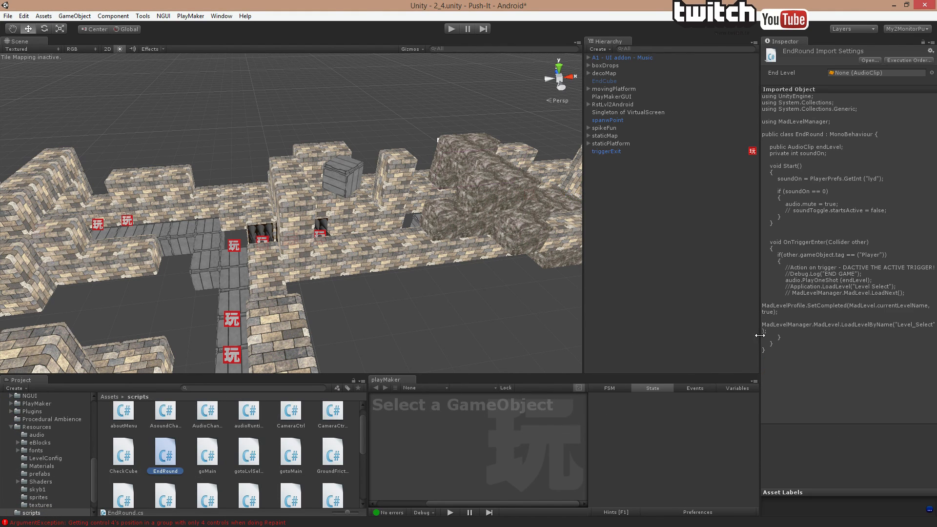
pyautogui.moveTo(836, 112)
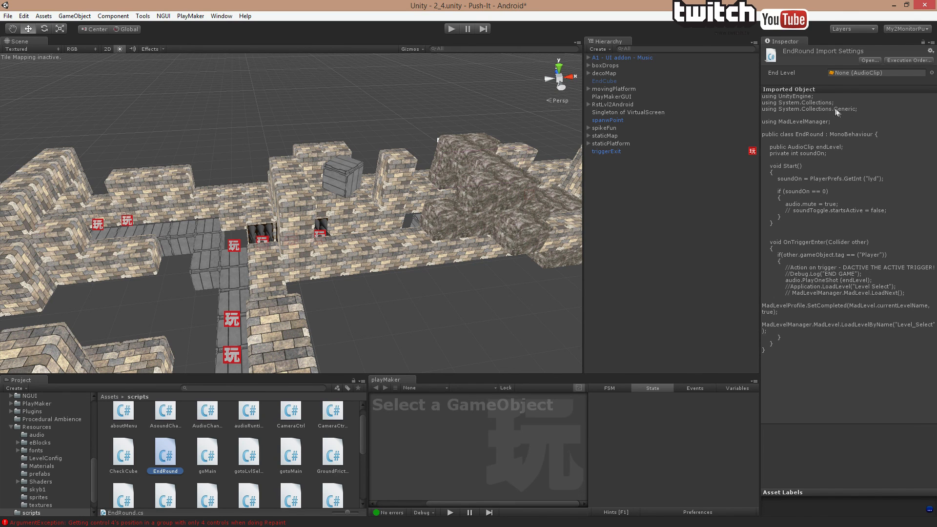
pyautogui.moveTo(802, 129)
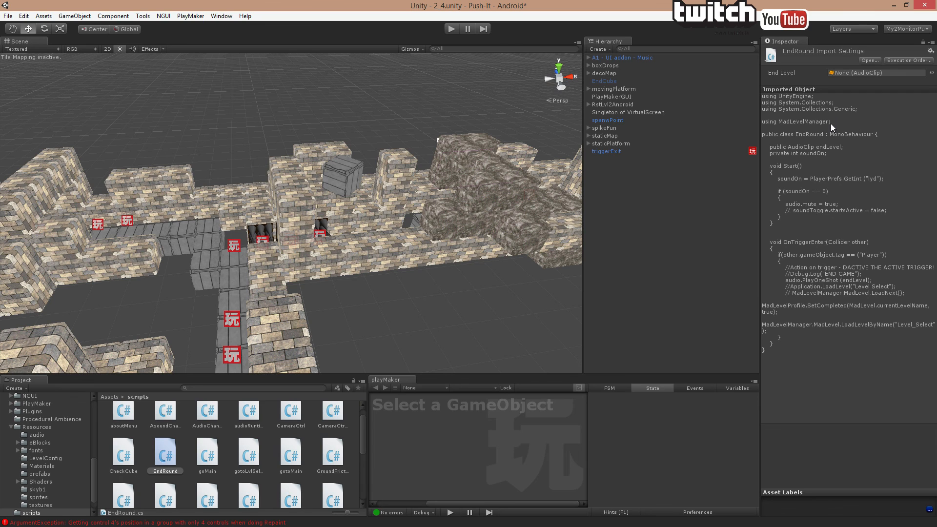
pyautogui.moveTo(813, 183)
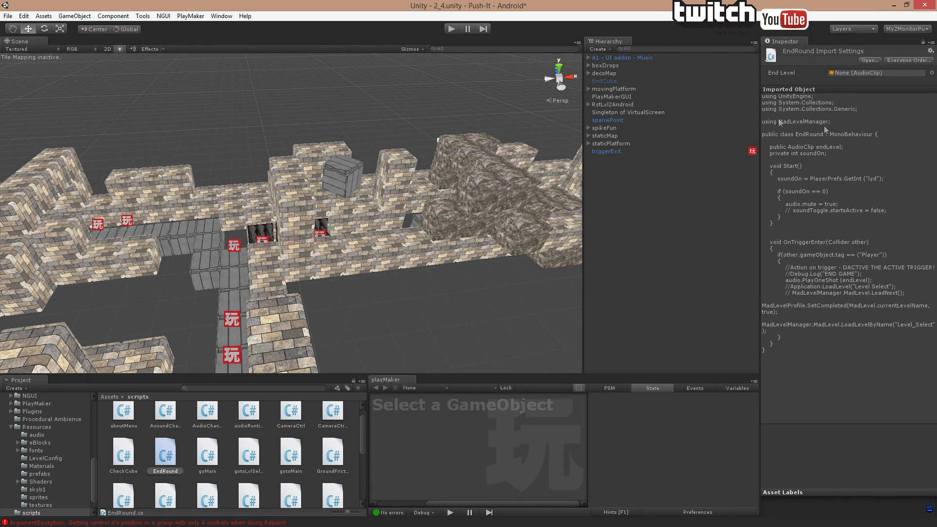
pyautogui.moveTo(787, 310)
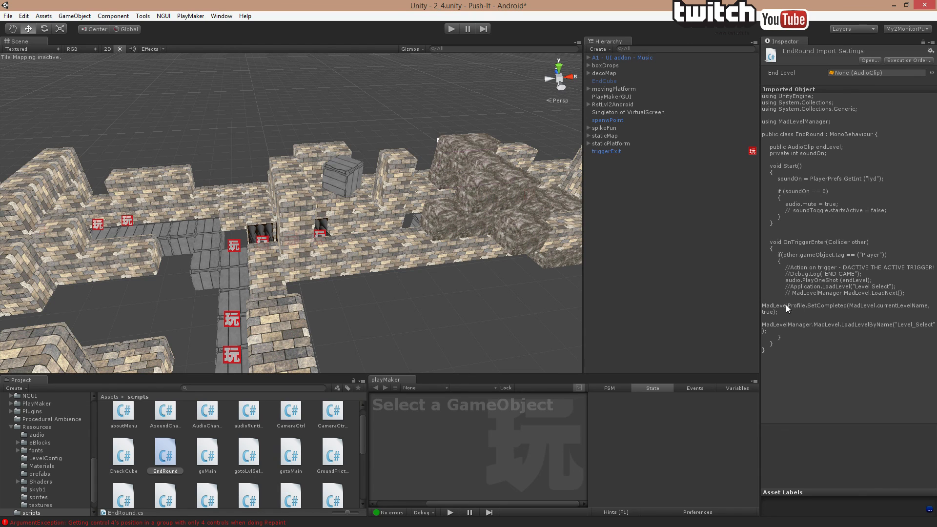